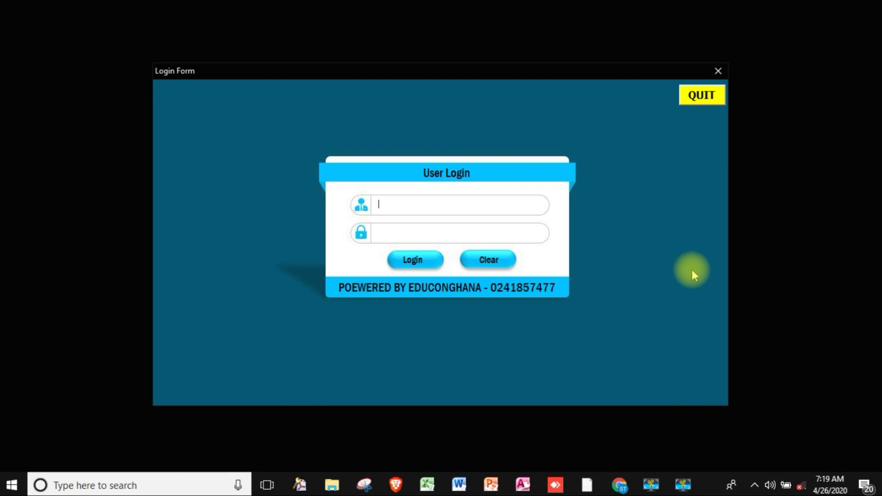
{"action": "mouse_move", "coordinate": [700, 265]}
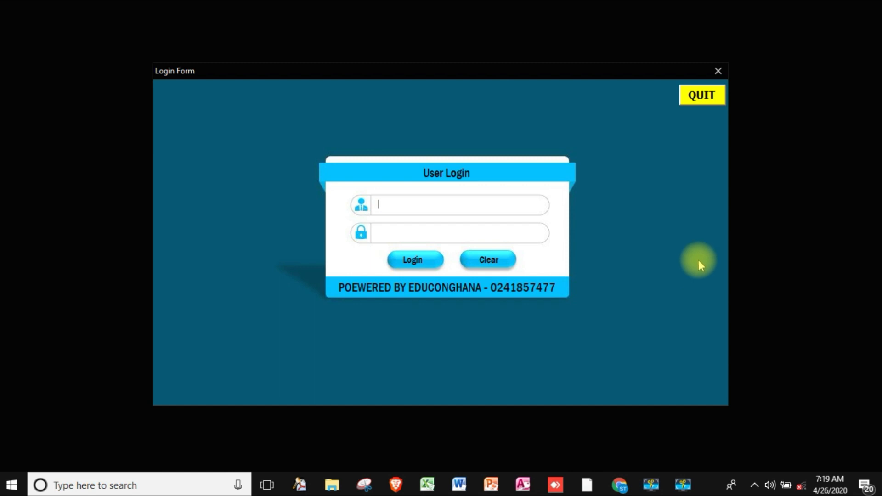
Step: Enter the username Admin and a masked password in the User Login form
{"action": "type", "text": "Admin"}
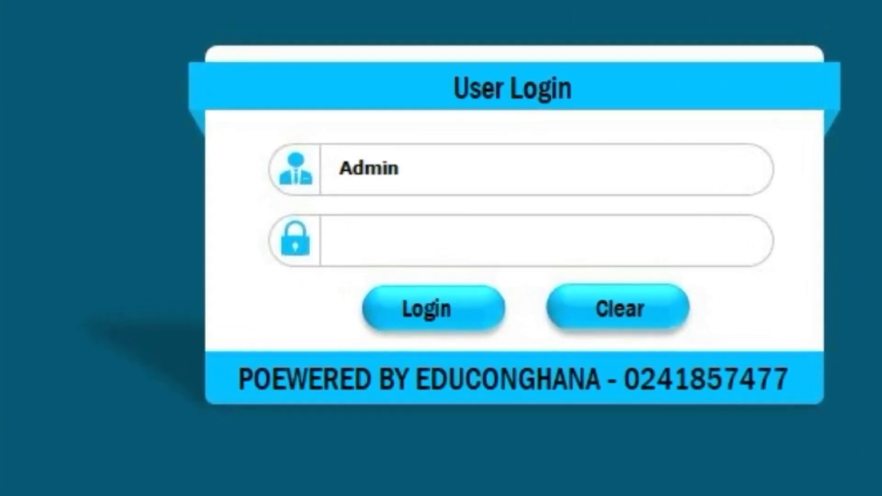
{"action": "type", "text": "*"}
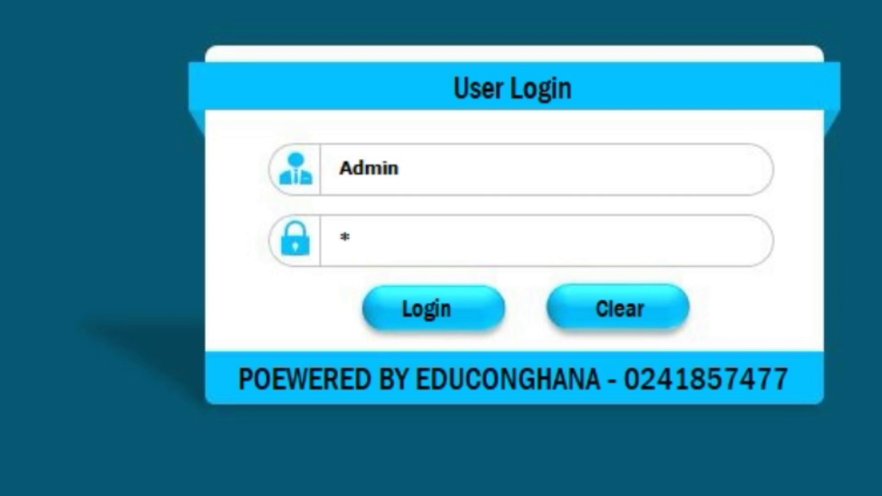
{"action": "type", "text": "****"}
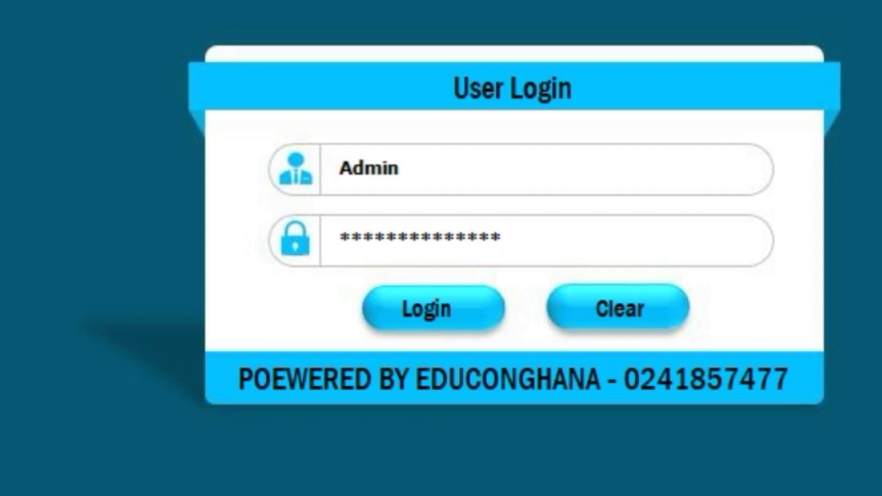
{"action": "type", "text": "****"}
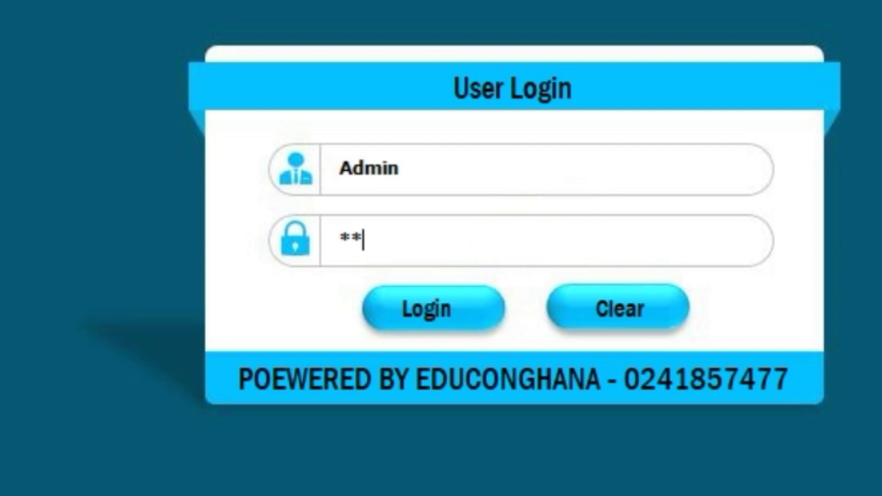
{"action": "type", "text": "***"}
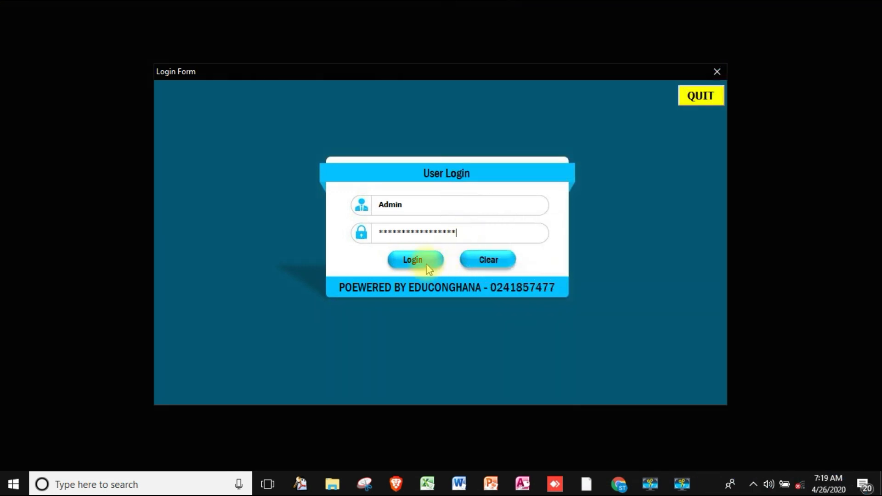
Step: Log in and bring up the DATA-SHEET with term and class details
{"action": "left_click", "coordinate": [411, 259]}
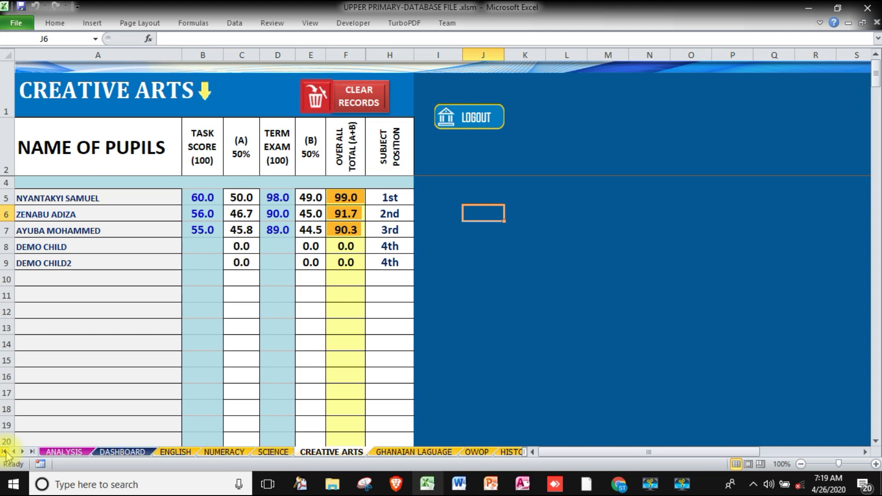
{"action": "left_click", "coordinate": [64, 452]}
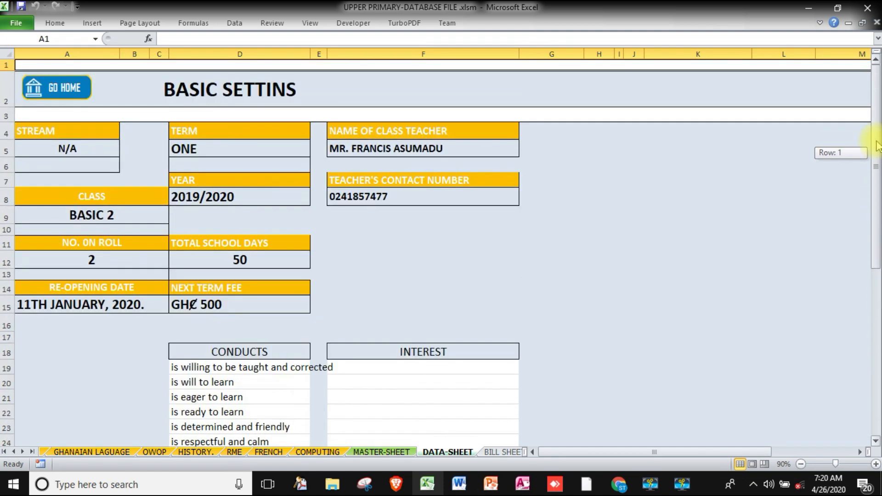
Step: Switch to the BILL SHEET listing each pupil's arrears and fees
{"action": "left_click", "coordinate": [56, 88]}
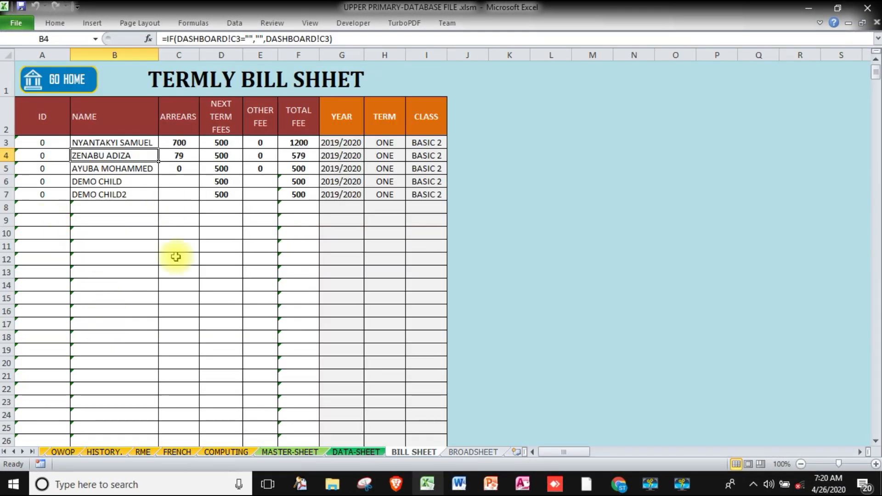
{"action": "mouse_move", "coordinate": [66, 85]}
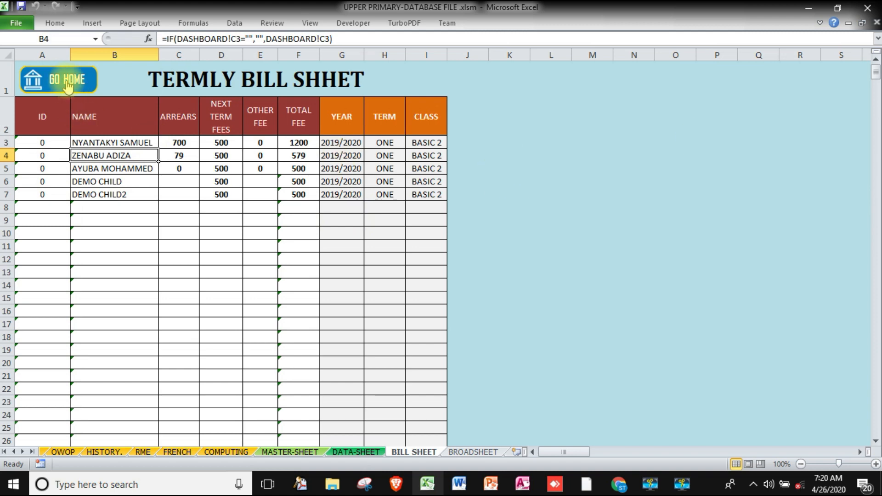
Step: Go home, review the MASTER SHEET of pupil grades, then return to the ANALYSIS dashboard
{"action": "left_click", "coordinate": [58, 79]}
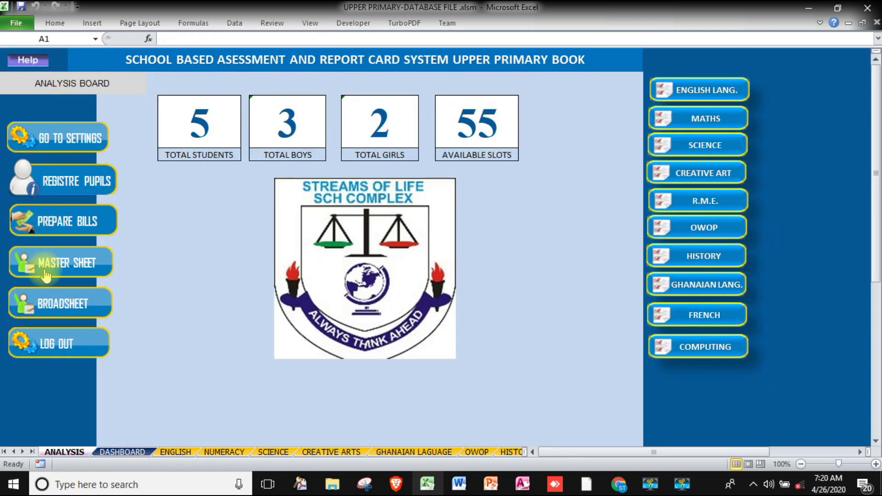
{"action": "left_click", "coordinate": [67, 263]}
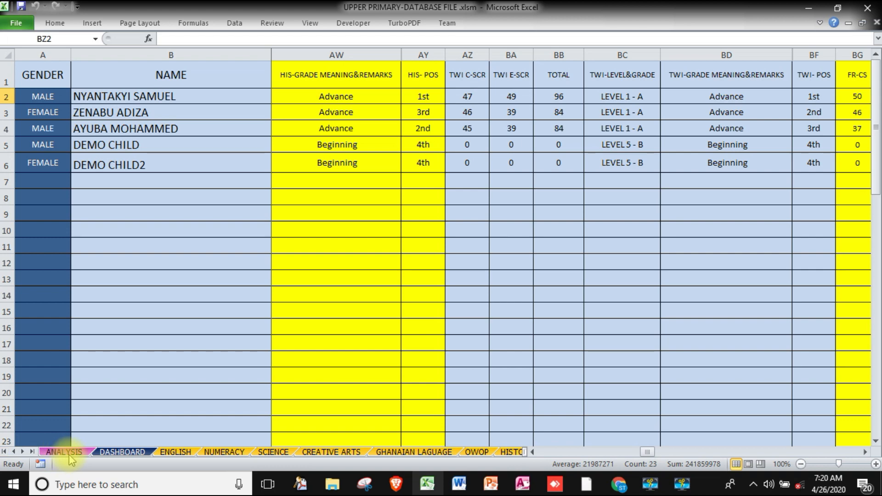
{"action": "left_click", "coordinate": [63, 452]}
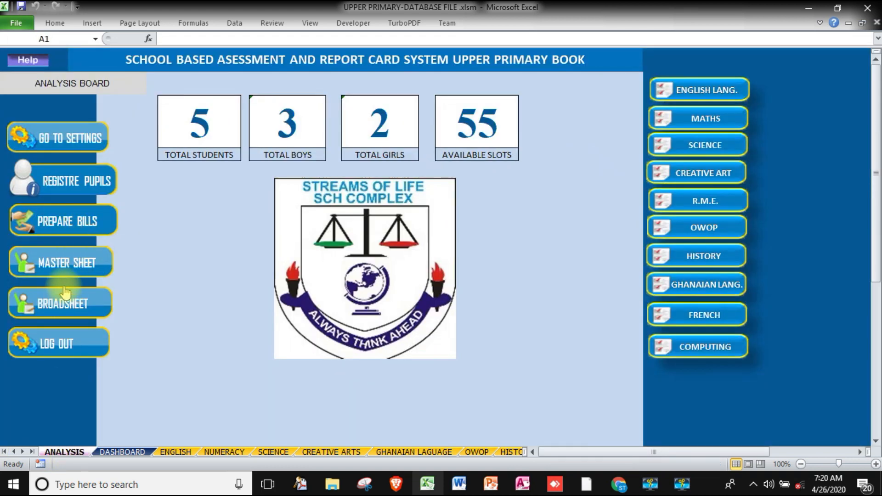
Step: View the class BROADSHEET, then log out and confirm quitting the app
{"action": "left_click", "coordinate": [63, 303]}
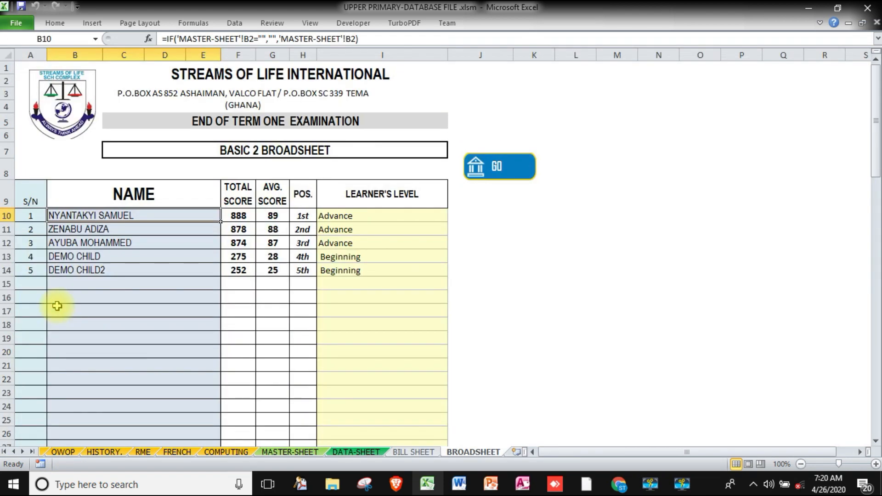
{"action": "mouse_move", "coordinate": [379, 240]}
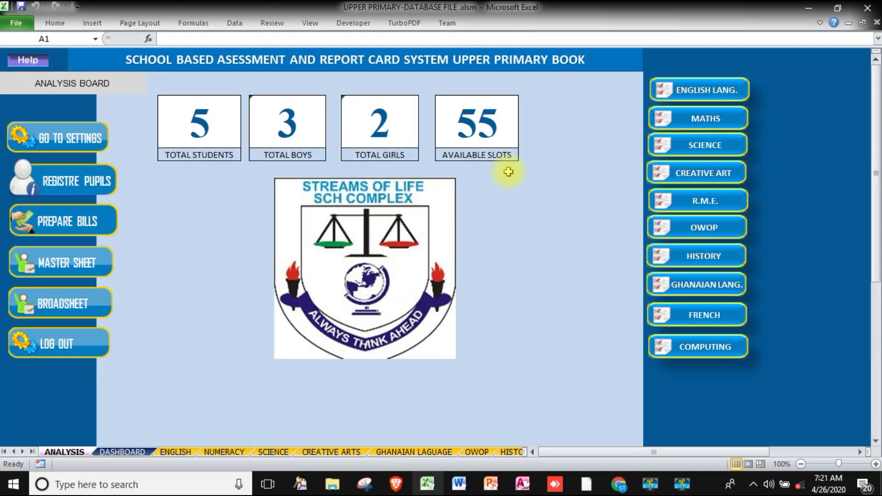
{"action": "mouse_move", "coordinate": [514, 256]}
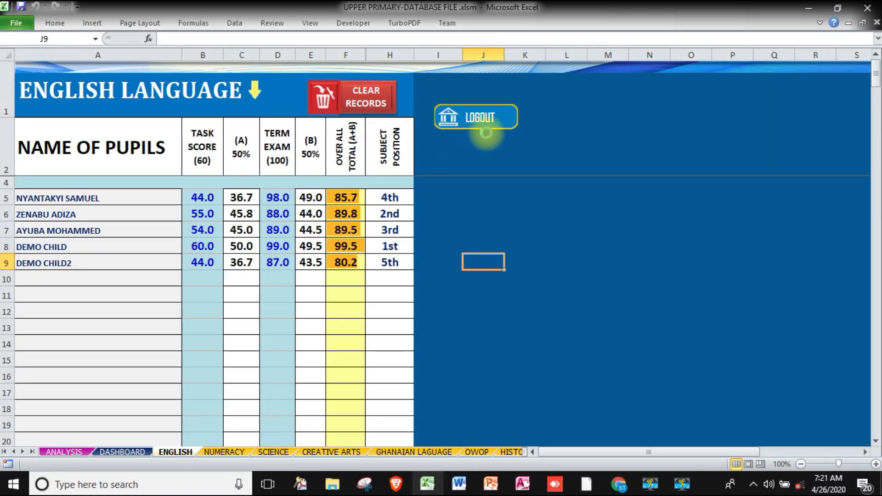
{"action": "left_click", "coordinate": [475, 117]}
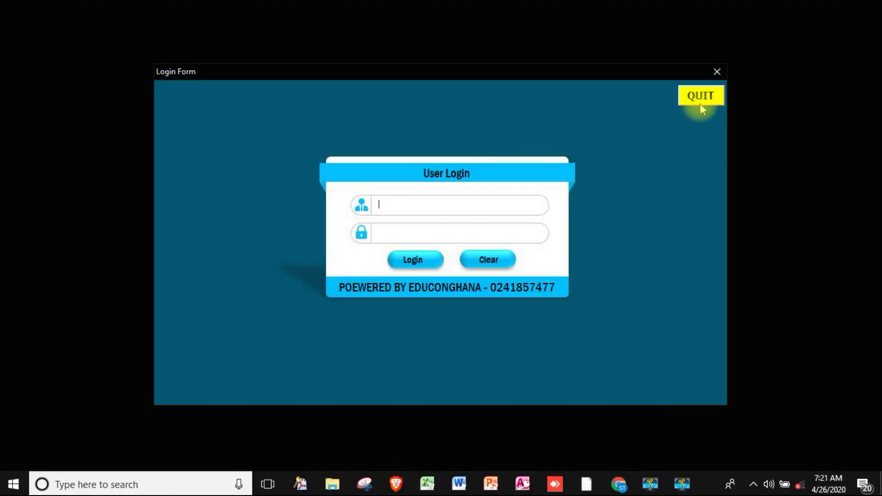
{"action": "left_click", "coordinate": [701, 95]}
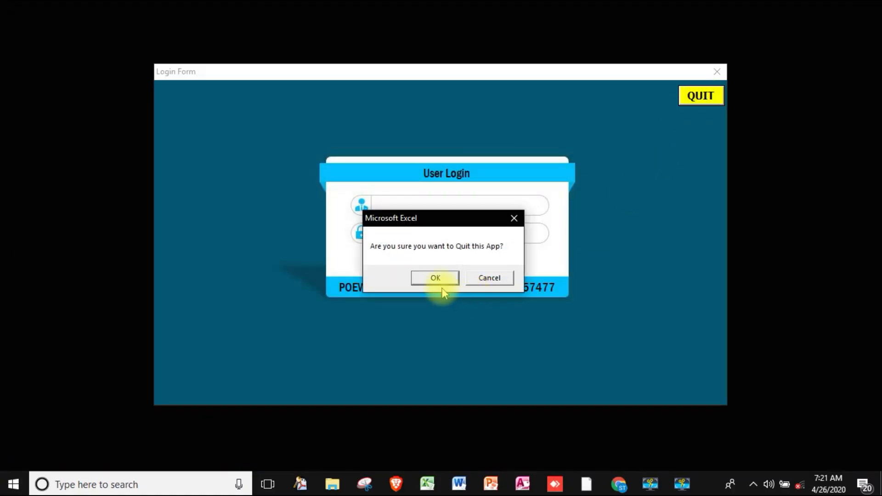
{"action": "left_click", "coordinate": [435, 277]}
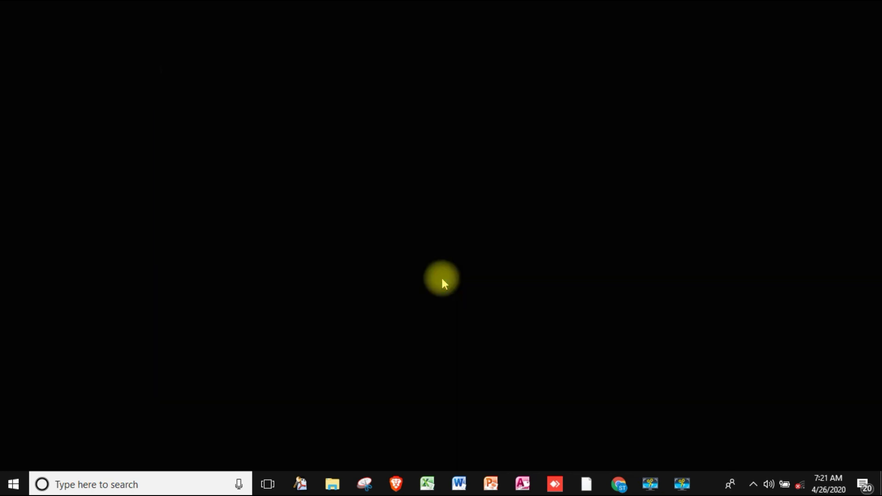
{"action": "mouse_move", "coordinate": [333, 484]}
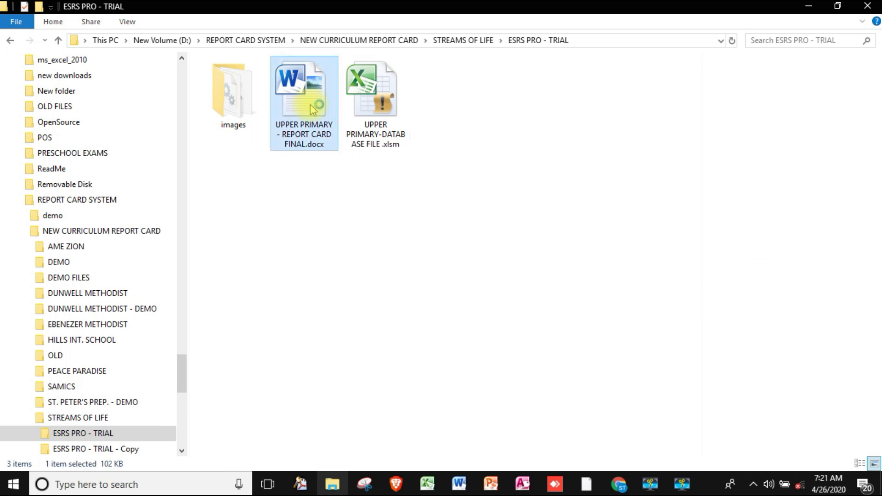
Step: Open UPPER PRIMARY - REPORT CARD FINAL.docx from the ESRS PRO - TRIAL folder
{"action": "double_click", "coordinate": [303, 90]}
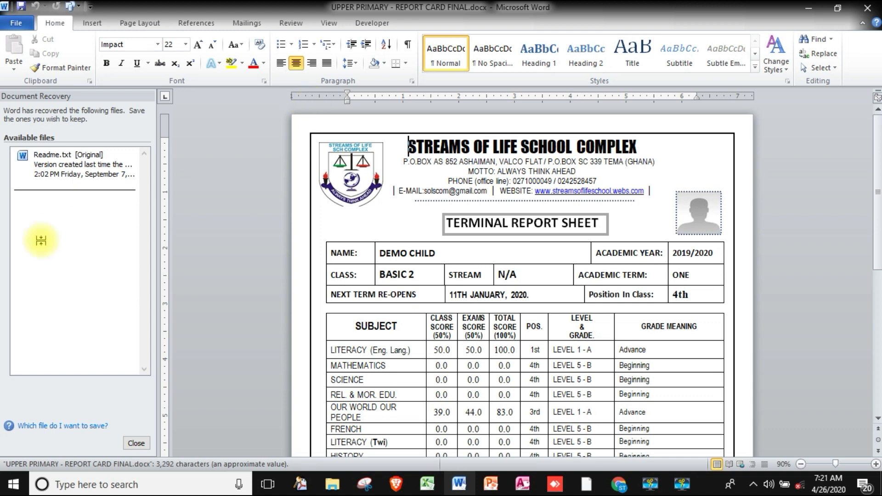
Step: Dismiss Document Recovery, show the Mailings ribbon and scroll through DEMO CHILD's scores and remarks
{"action": "left_click", "coordinate": [136, 443]}
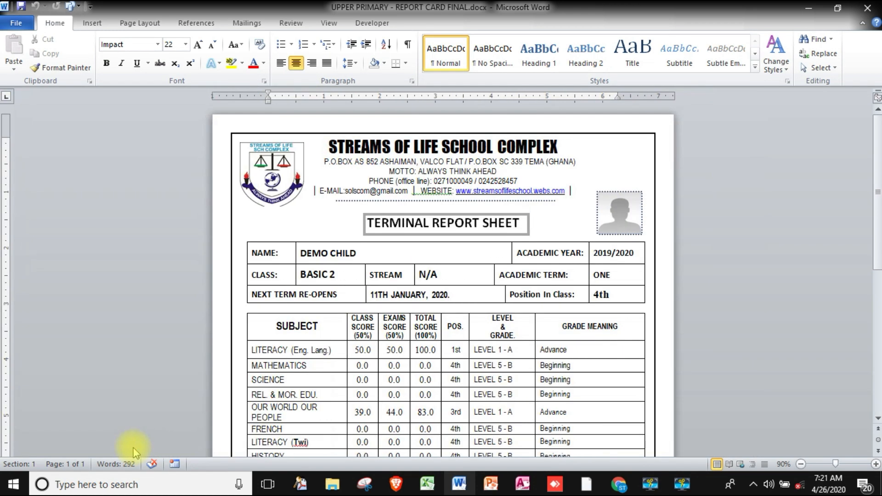
{"action": "left_click", "coordinate": [246, 23]}
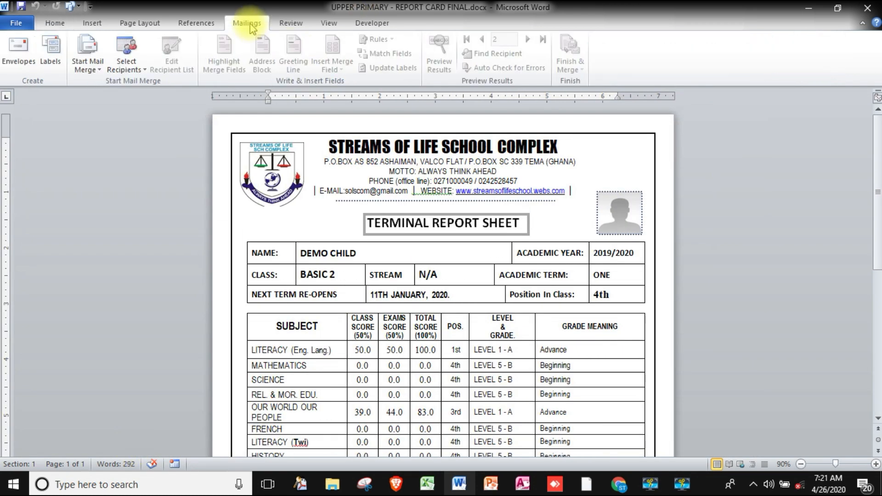
{"action": "left_click", "coordinate": [442, 279]}
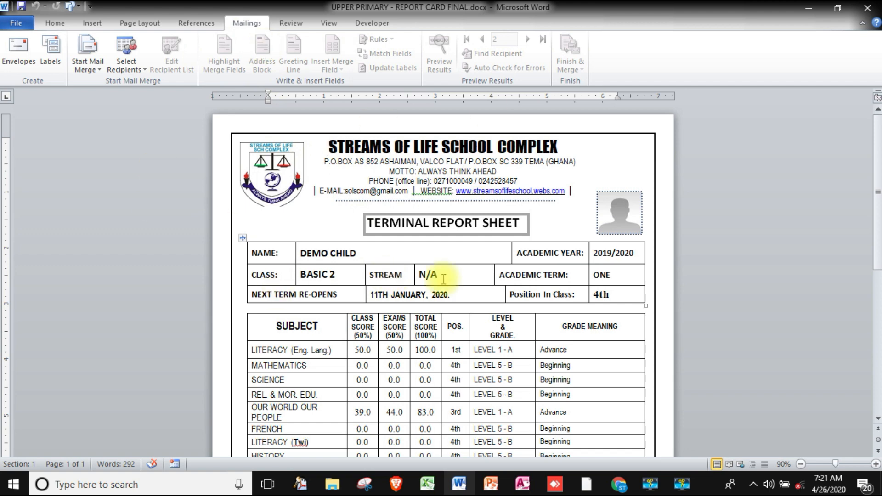
{"action": "left_click", "coordinate": [425, 326]}
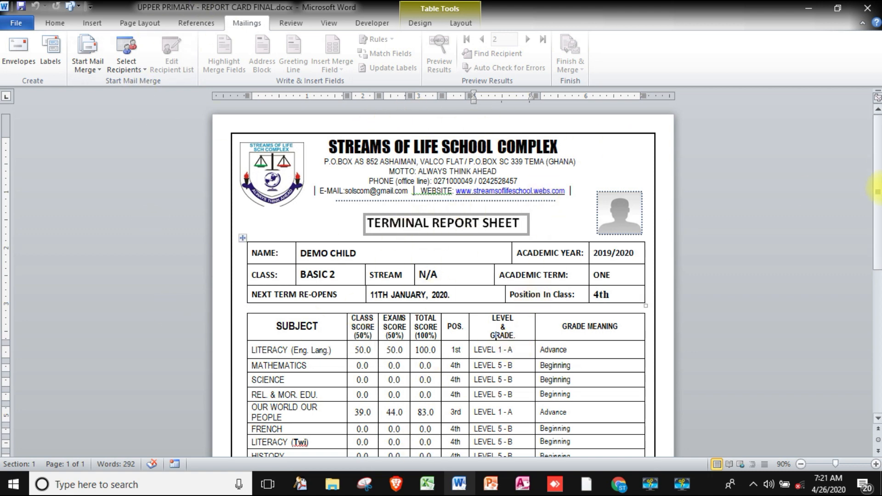
{"action": "scroll", "scroll_direction": "down", "scroll_amount": 3}
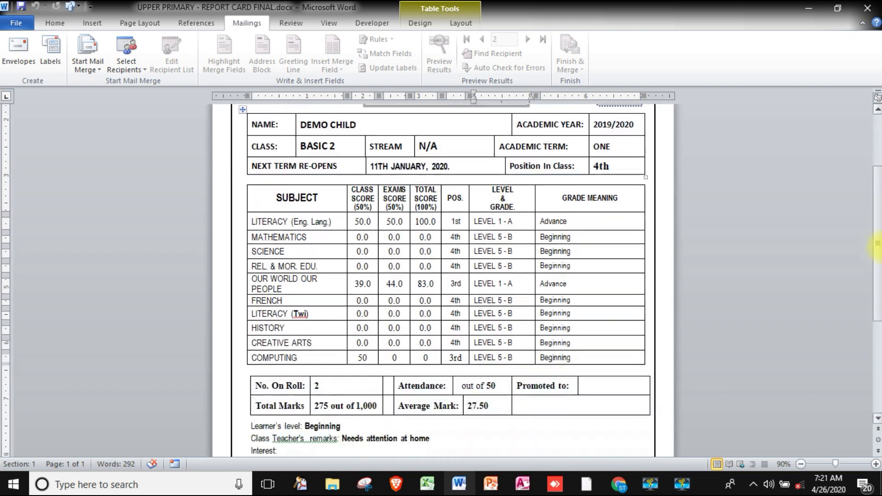
{"action": "scroll", "scroll_direction": "down", "scroll_amount": 3}
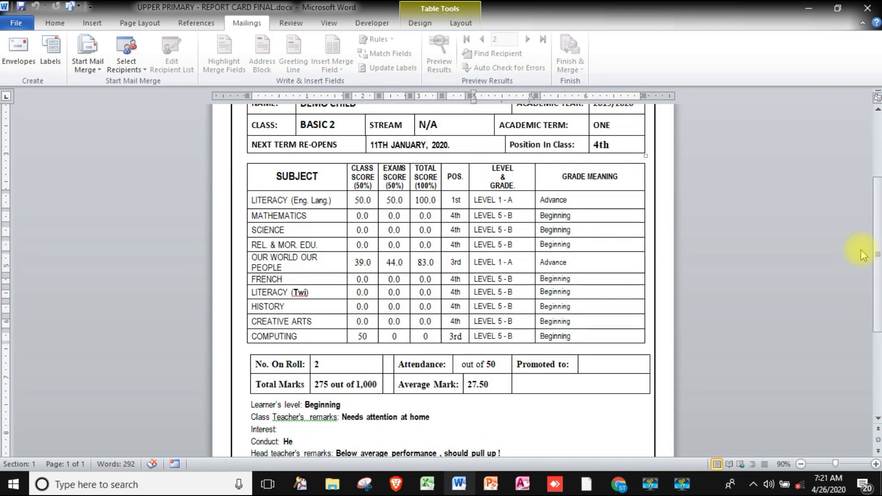